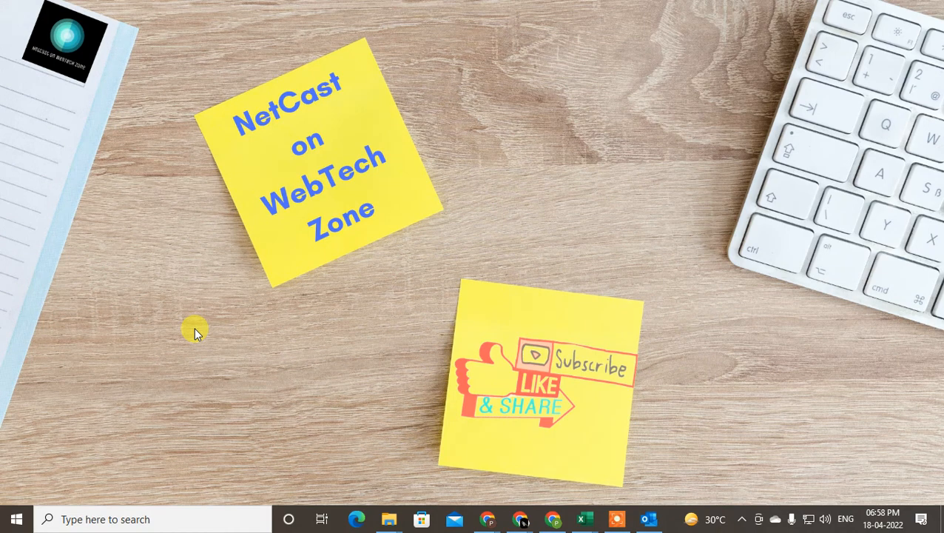
- Bring Outlook forward and reach Outlook Options via File
left_click(648, 518)
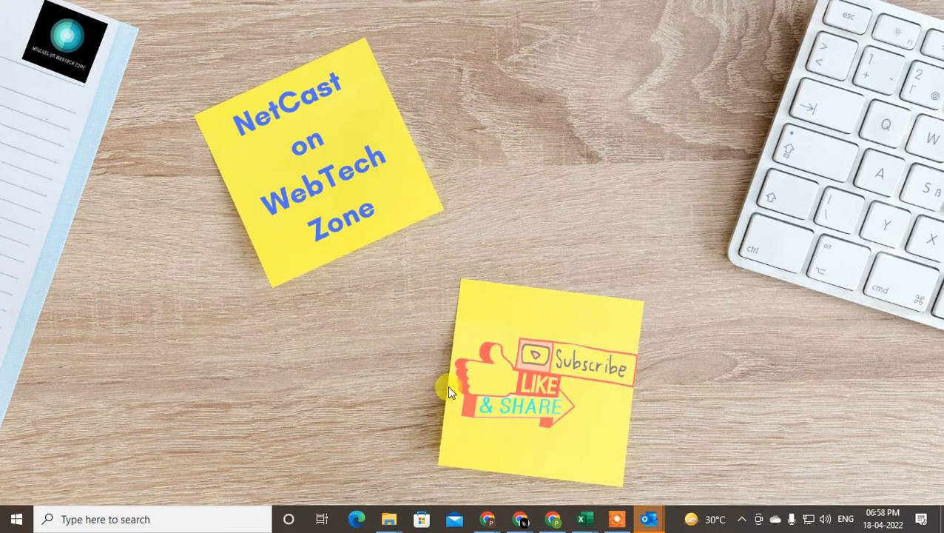
mouse_move(703, 6)
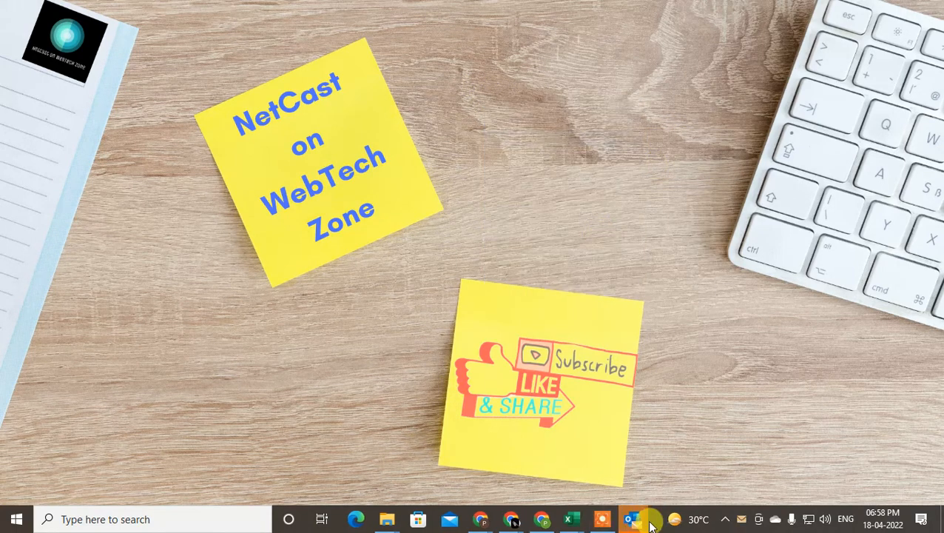
mouse_move(633, 518)
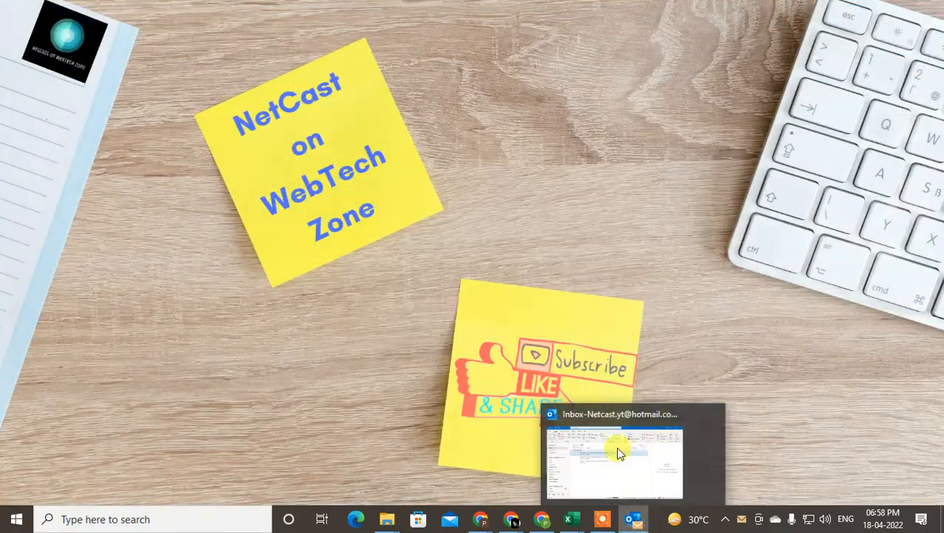
left_click(614, 456)
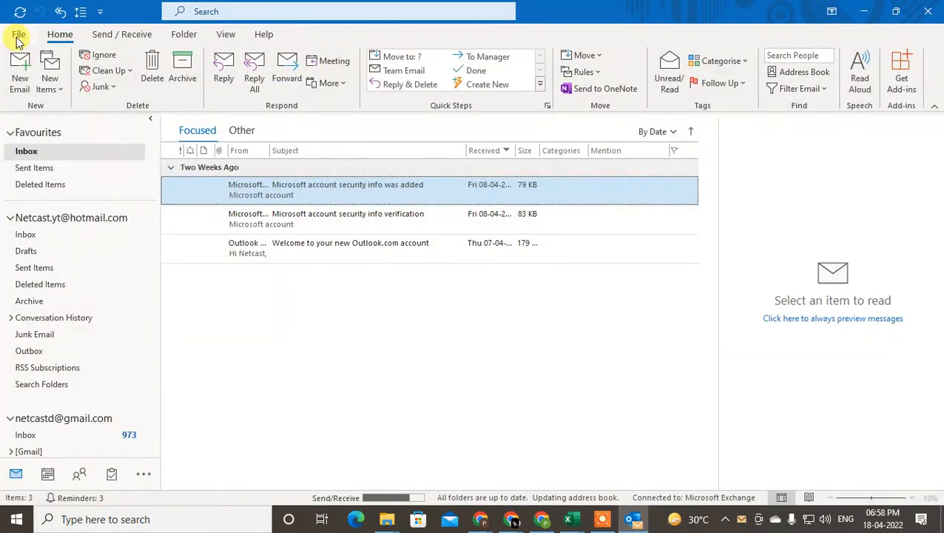
left_click(19, 34)
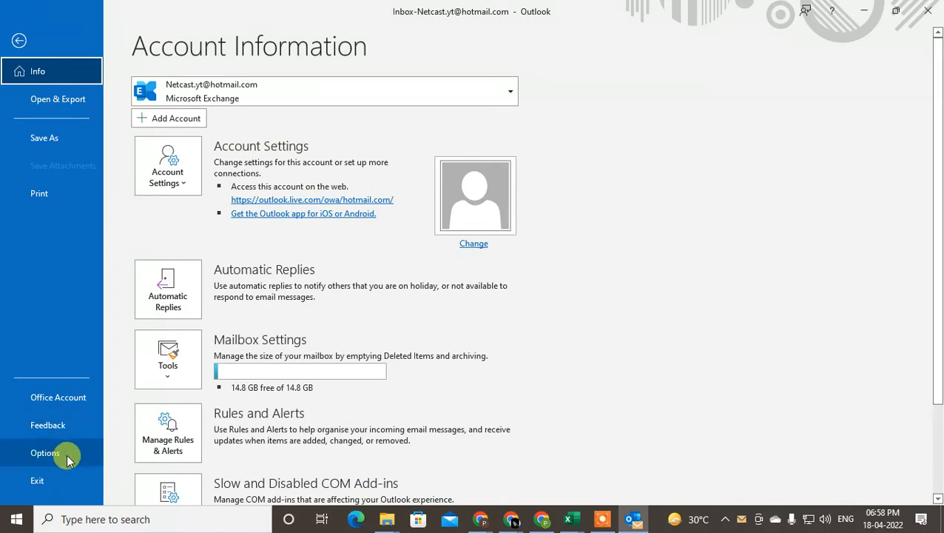
left_click(44, 453)
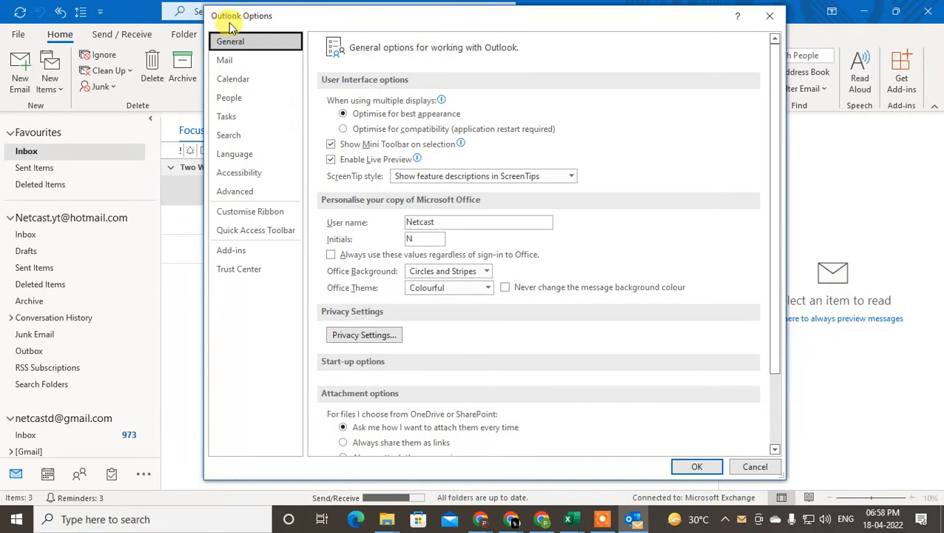
- Go to the Mail settings and reach Stationery and Fonts
left_click(225, 60)
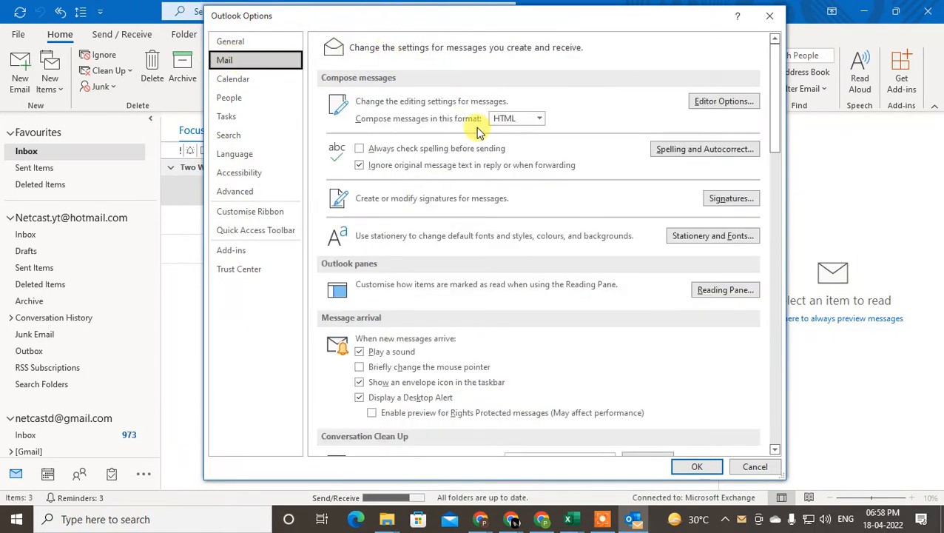
scroll("down", 3)
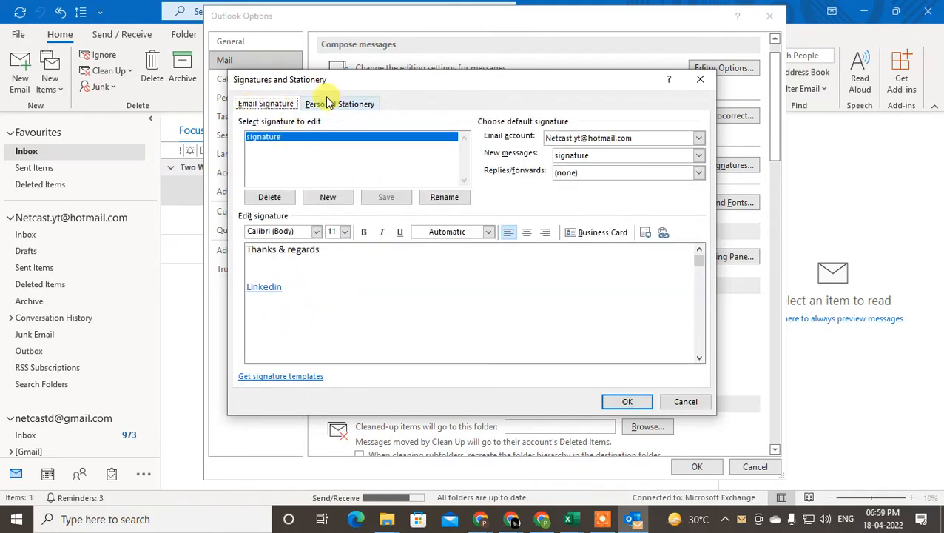
- On Personal Stationery, preview the Expedition and Compass themes, then cancel without applying one
left_click(340, 104)
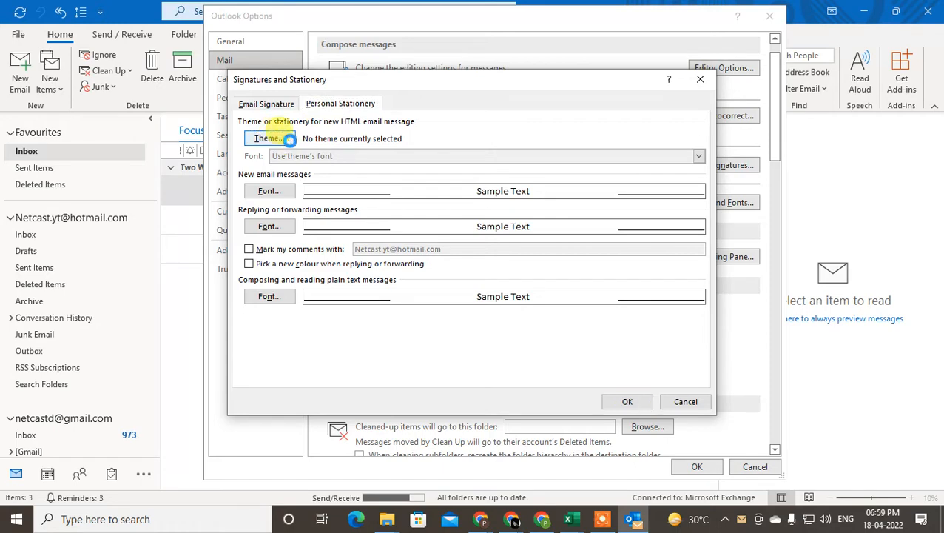
left_click(268, 139)
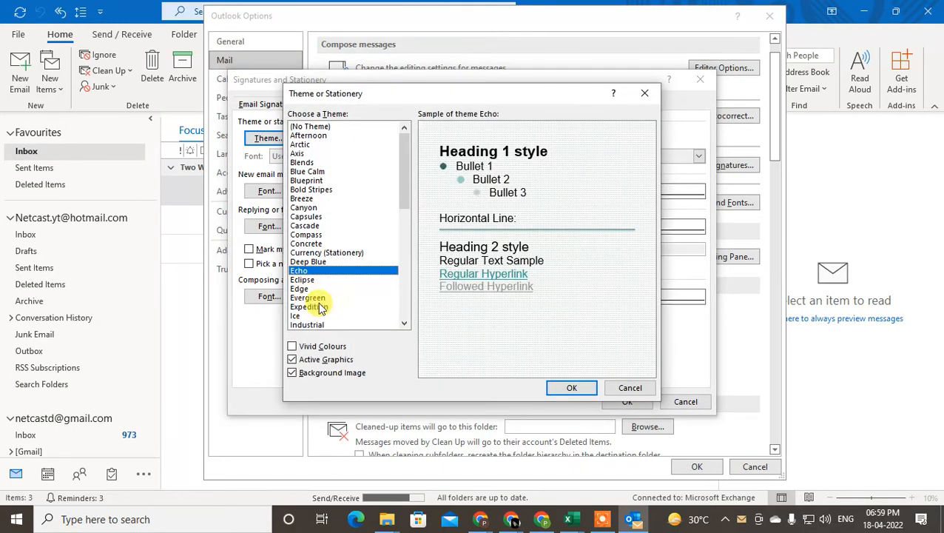
left_click(309, 306)
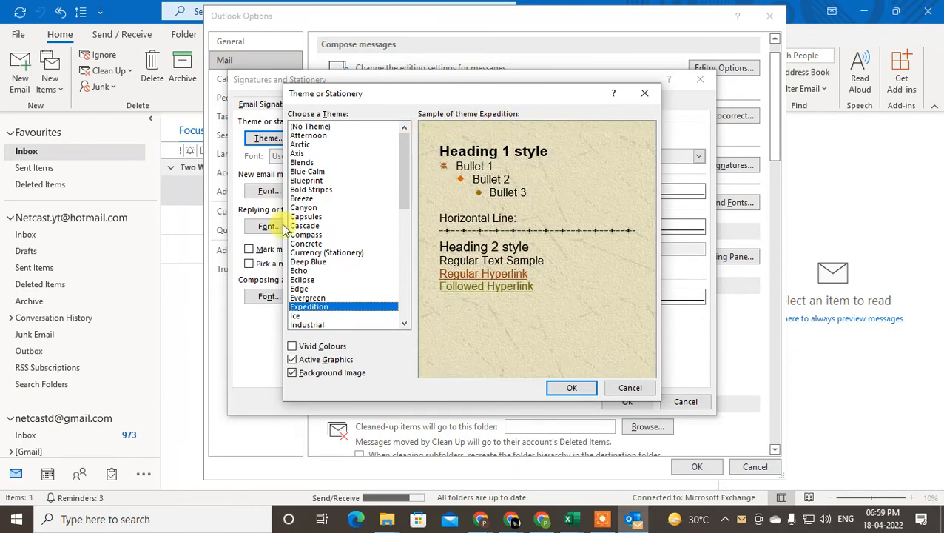
left_click(304, 234)
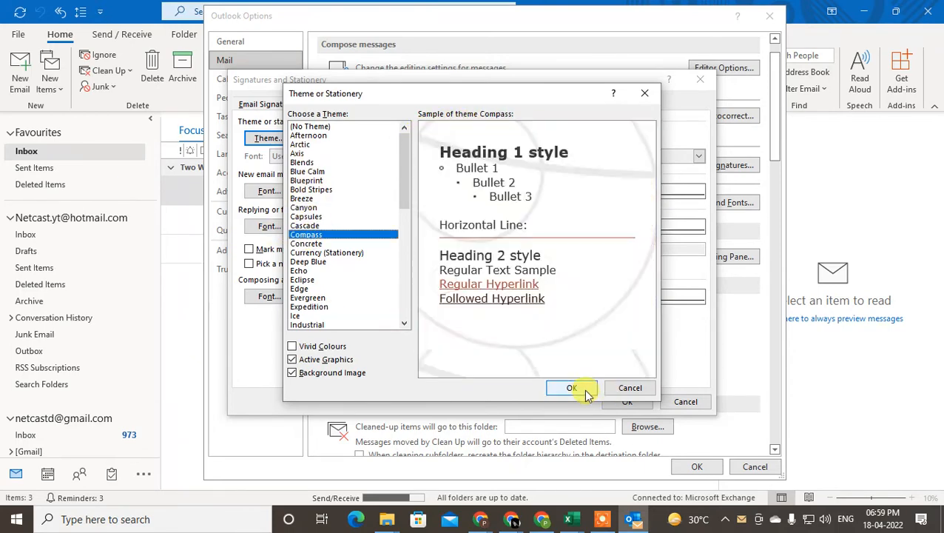
mouse_move(629, 387)
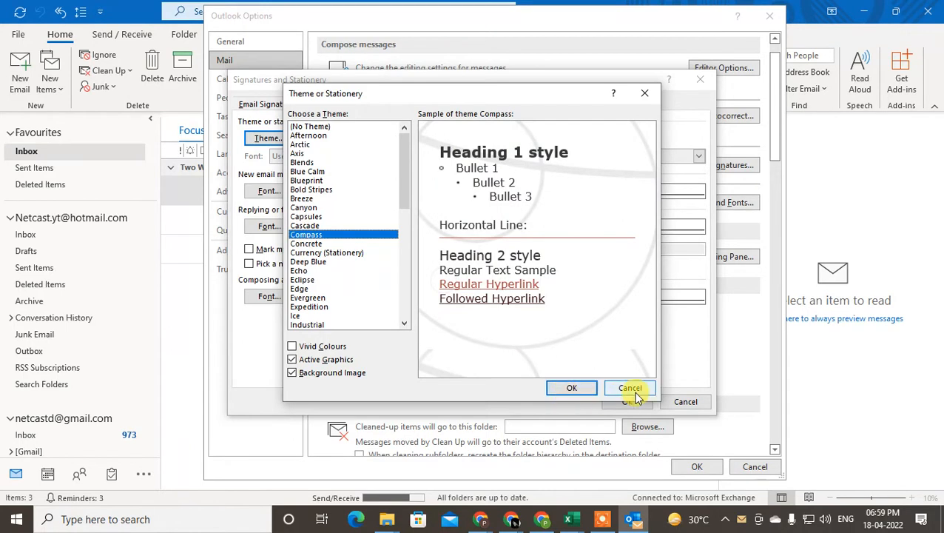
left_click(628, 388)
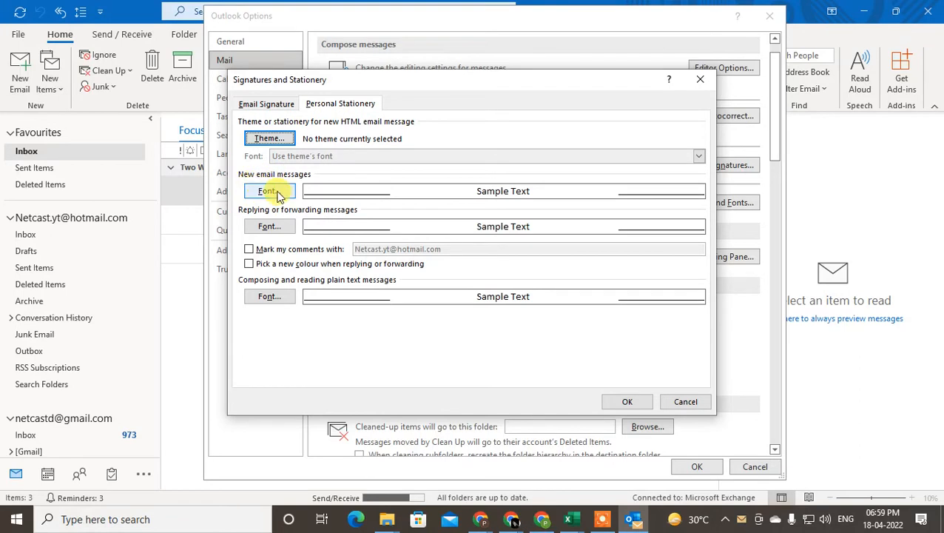
left_click(270, 189)
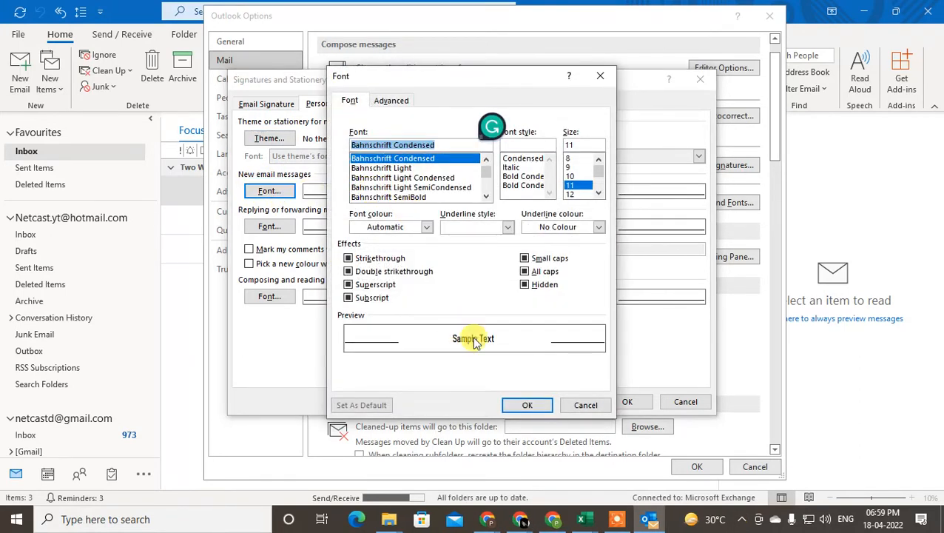
left_click(413, 186)
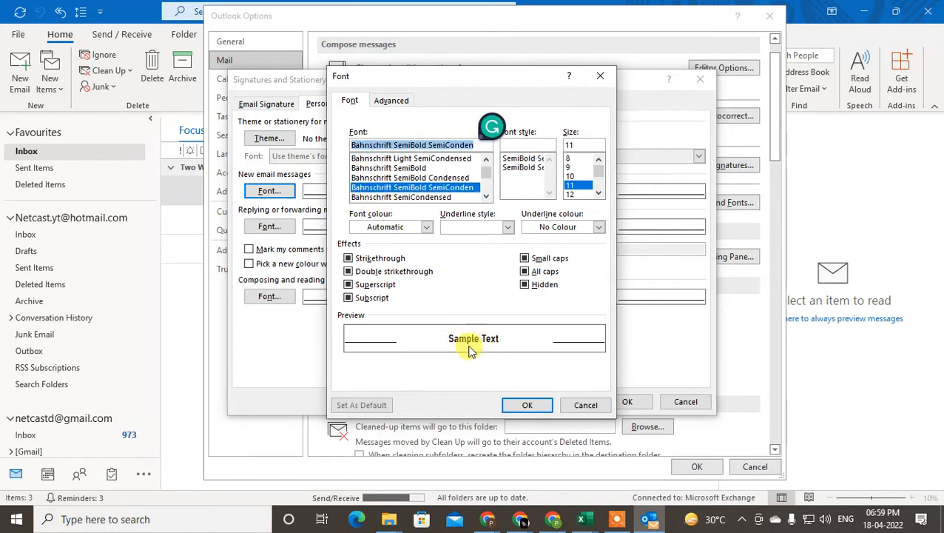
left_click(411, 186)
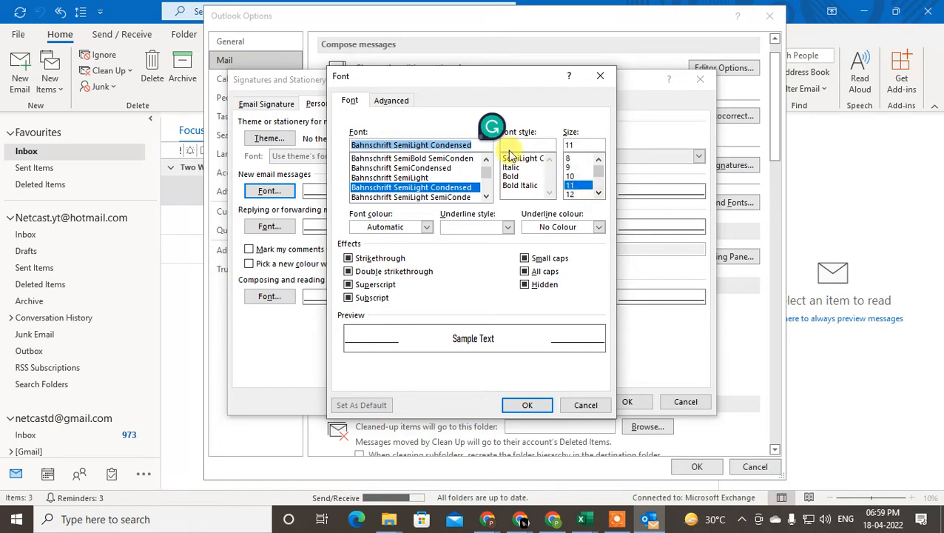
left_click_drag(471, 75, 385, 74)
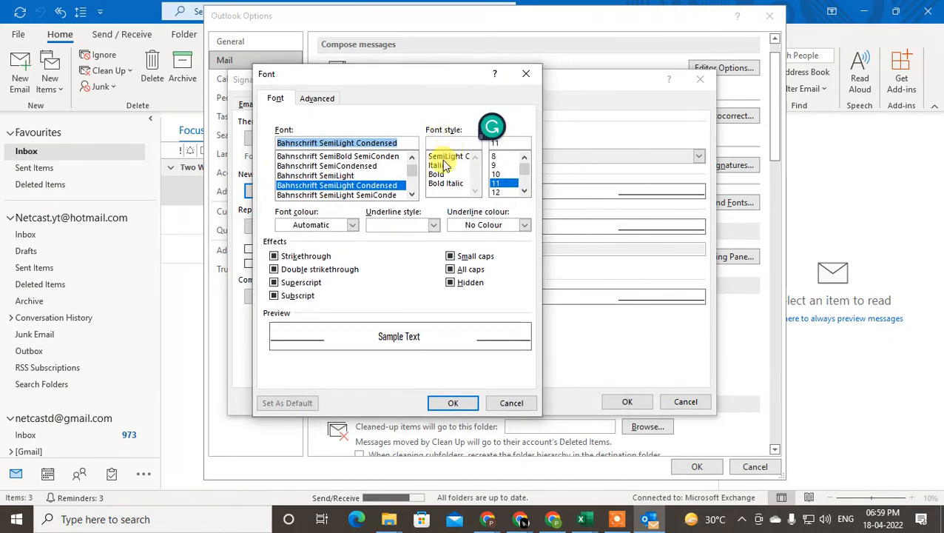
left_click(317, 98)
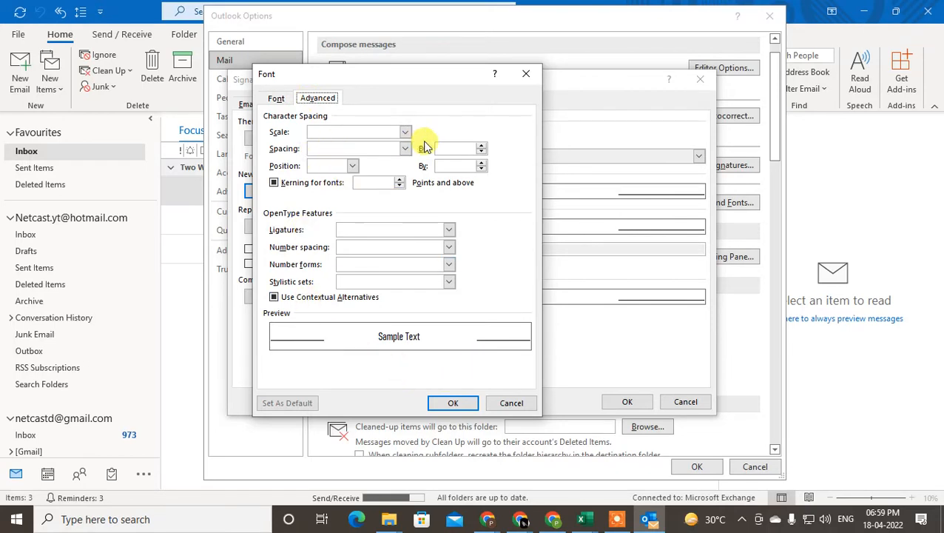
left_click(406, 132)
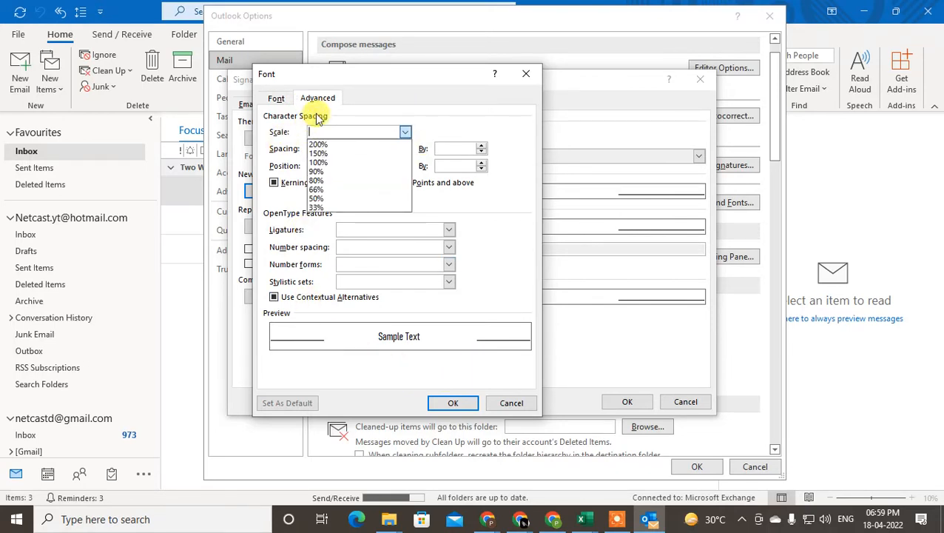
left_click(275, 97)
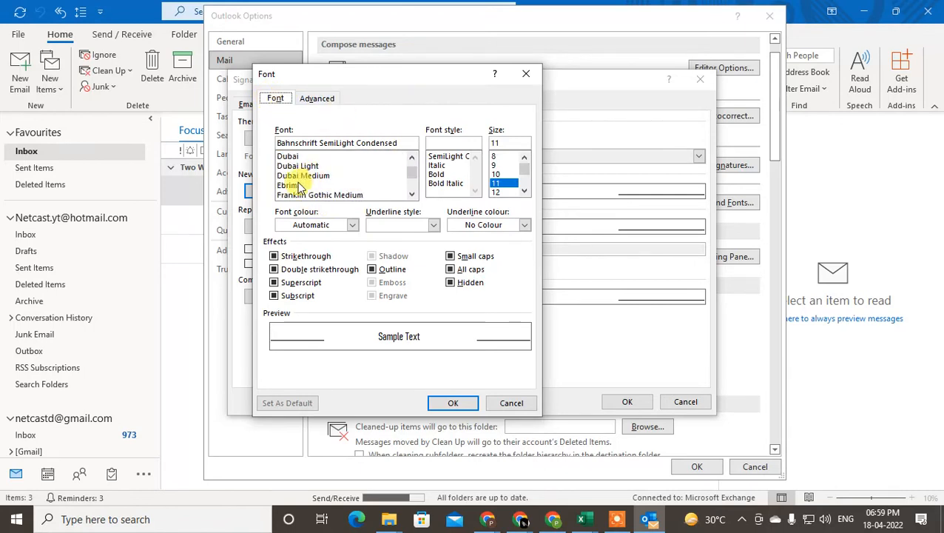
left_click(290, 185)
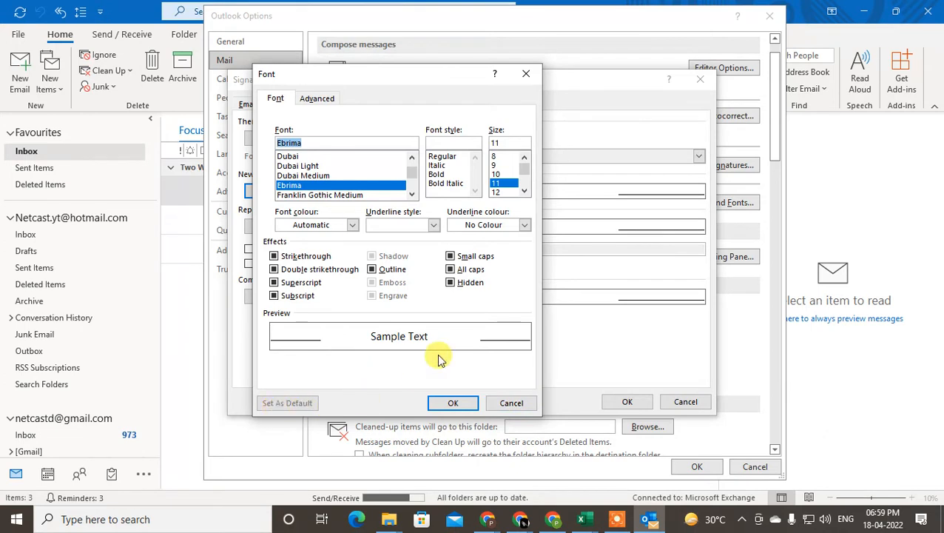
mouse_move(287, 403)
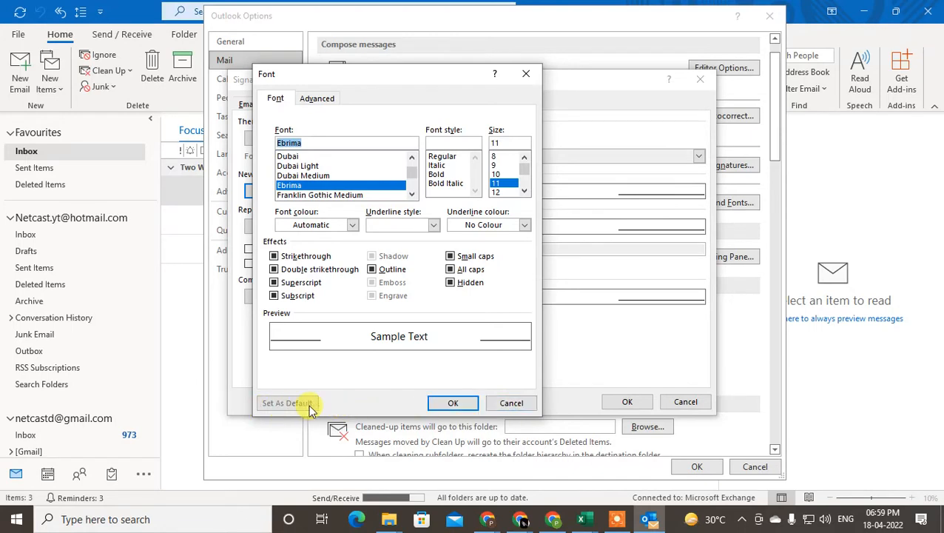
mouse_move(512, 402)
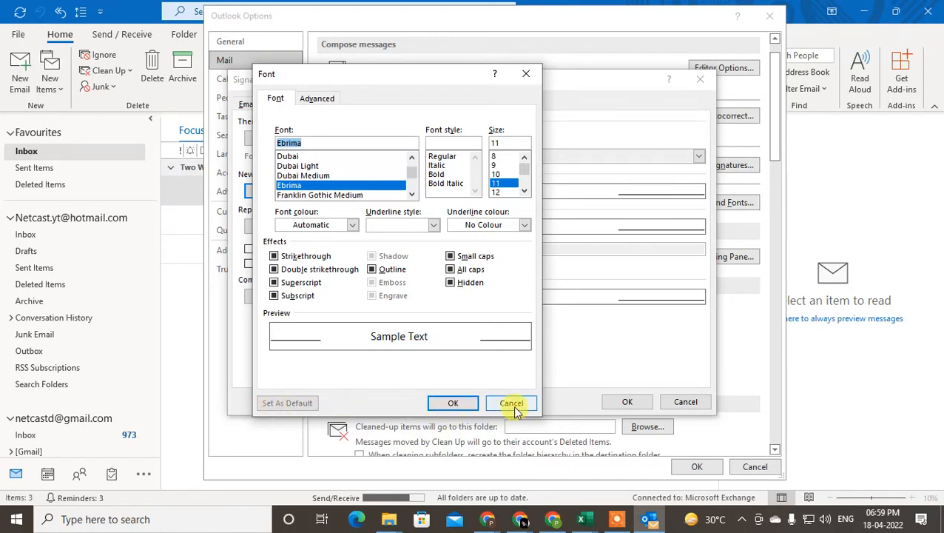
left_click(512, 402)
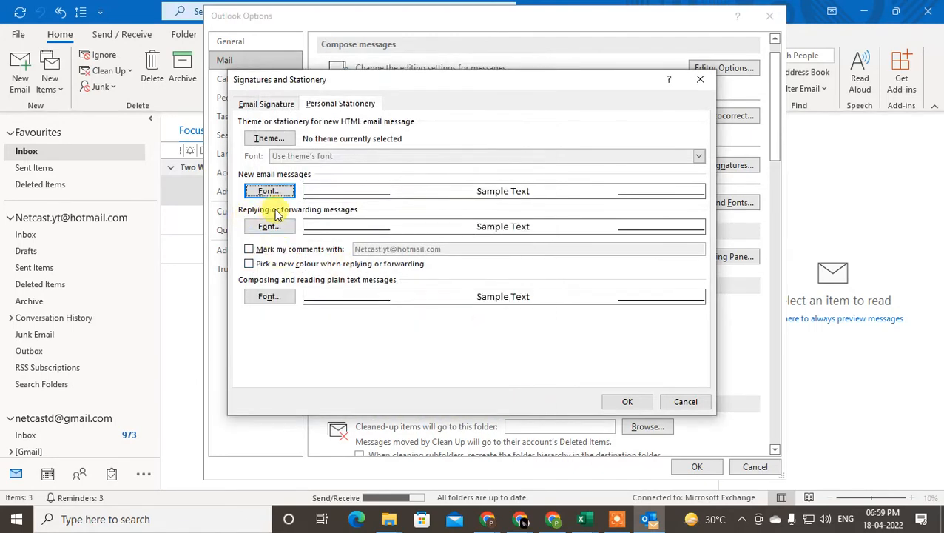
- Dismiss the Font dialog unchanged, then confirm Signatures and Stationery and Outlook Options
left_click(269, 191)
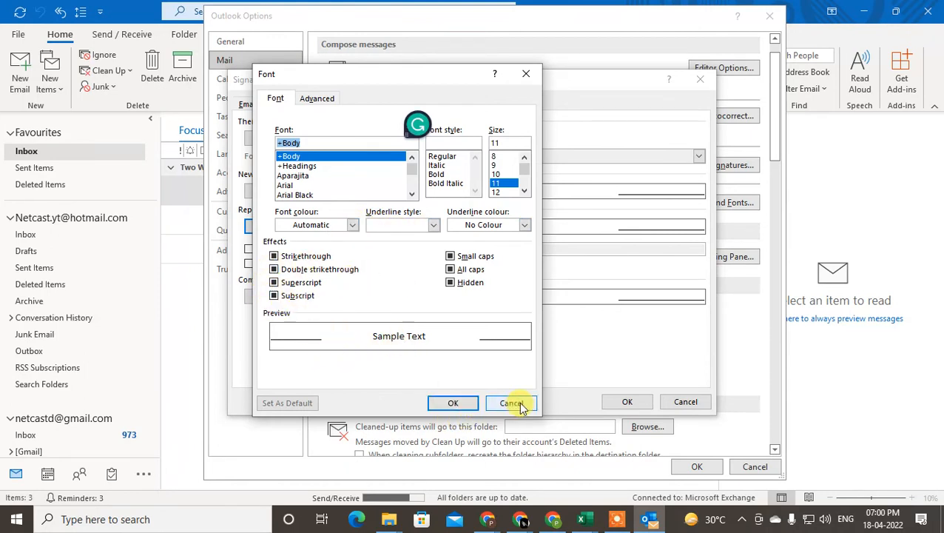
left_click(512, 402)
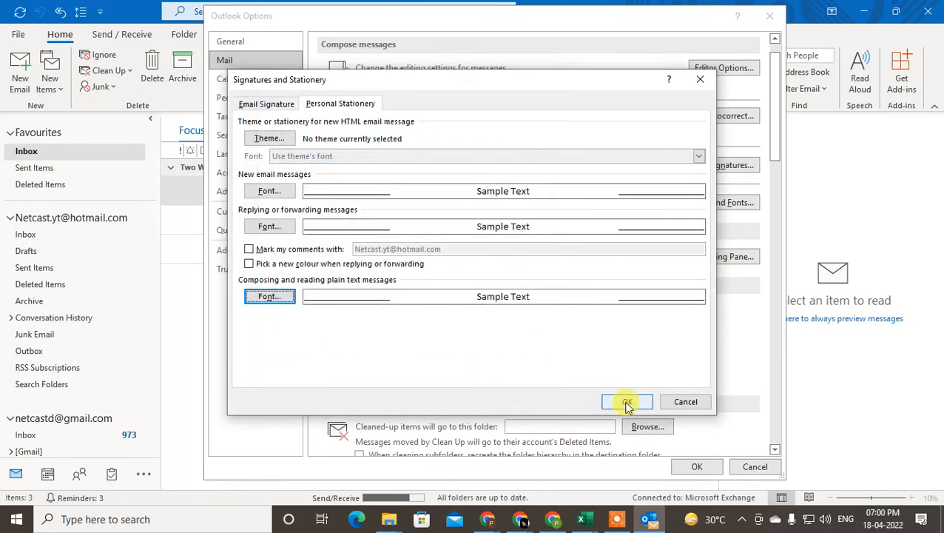
left_click(627, 401)
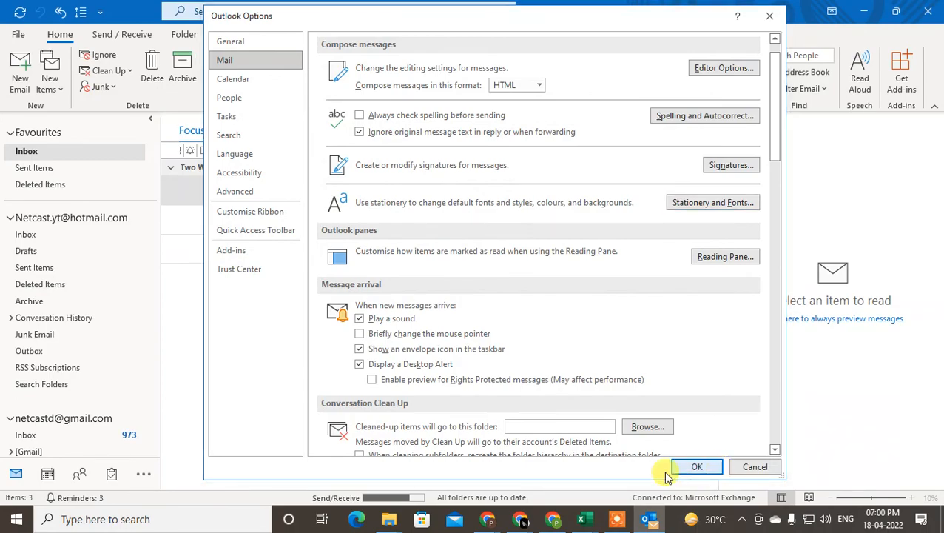
left_click(697, 466)
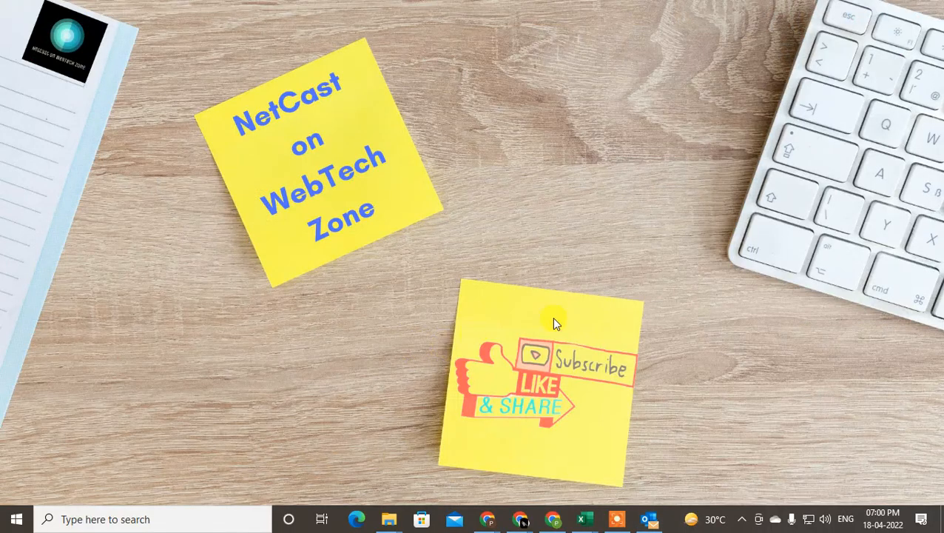